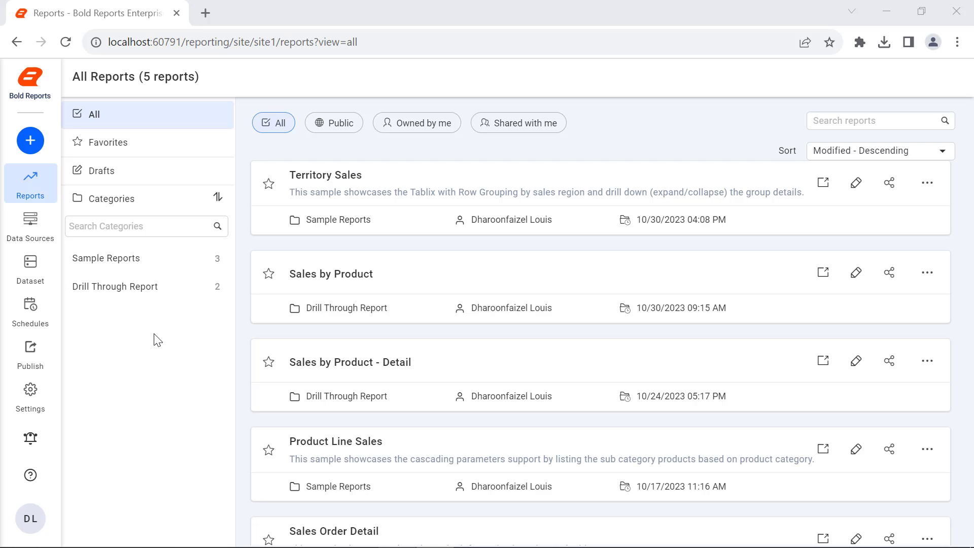
Name the new report Country Sales Report and create it for design
{"action": "type", "text": "Coun"}
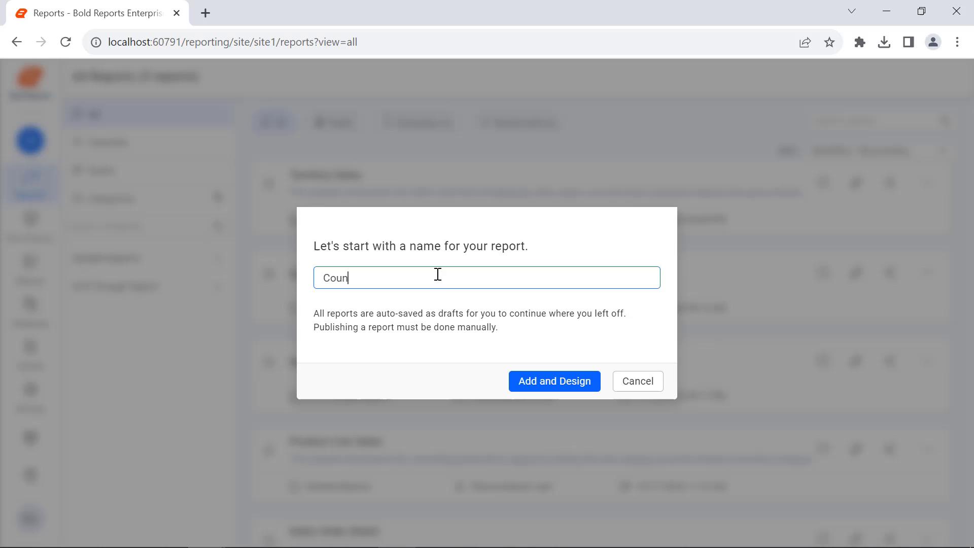
{"action": "left_click", "coordinate": [554, 381]}
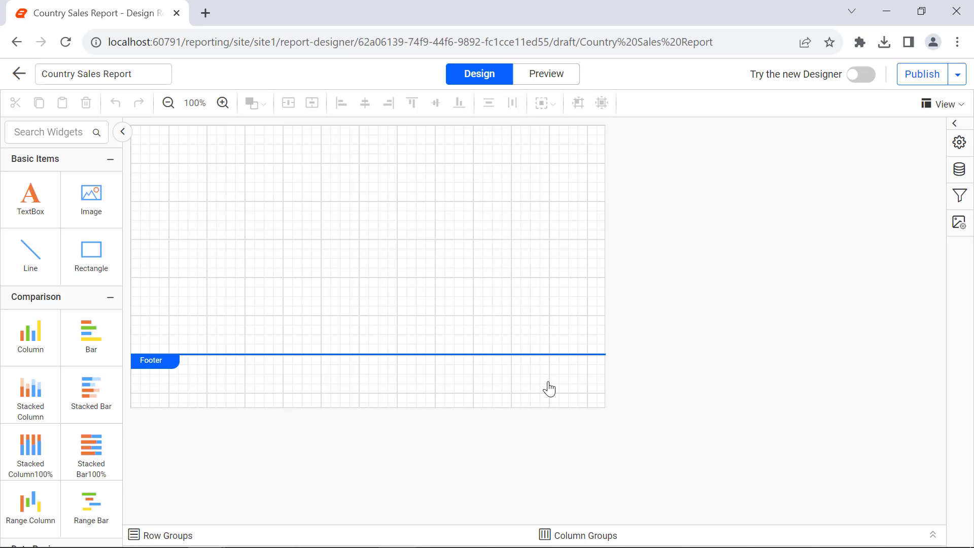
{"action": "mouse_move", "coordinate": [859, 305]}
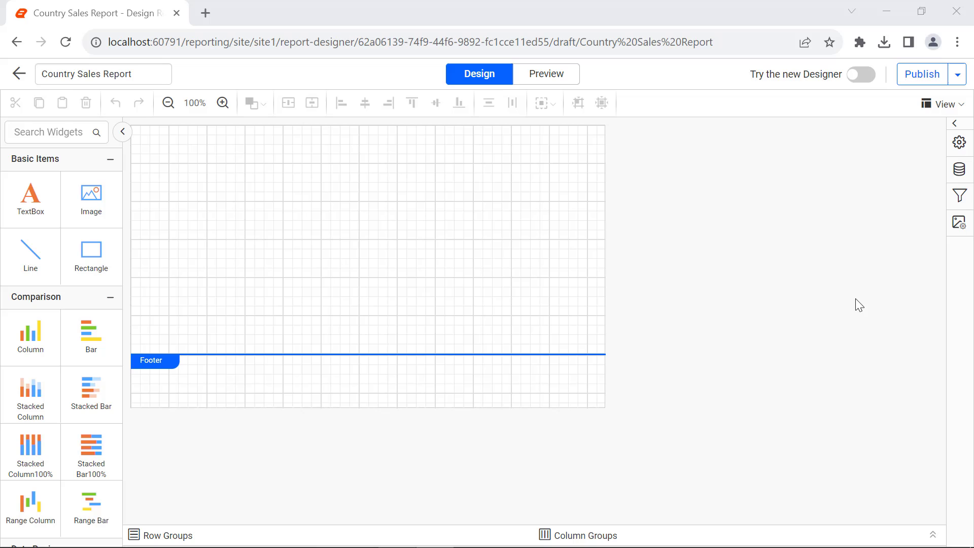
Start a new Microsoft SQL data source named AdventuresWorks from the Data panel
{"action": "left_click", "coordinate": [959, 168]}
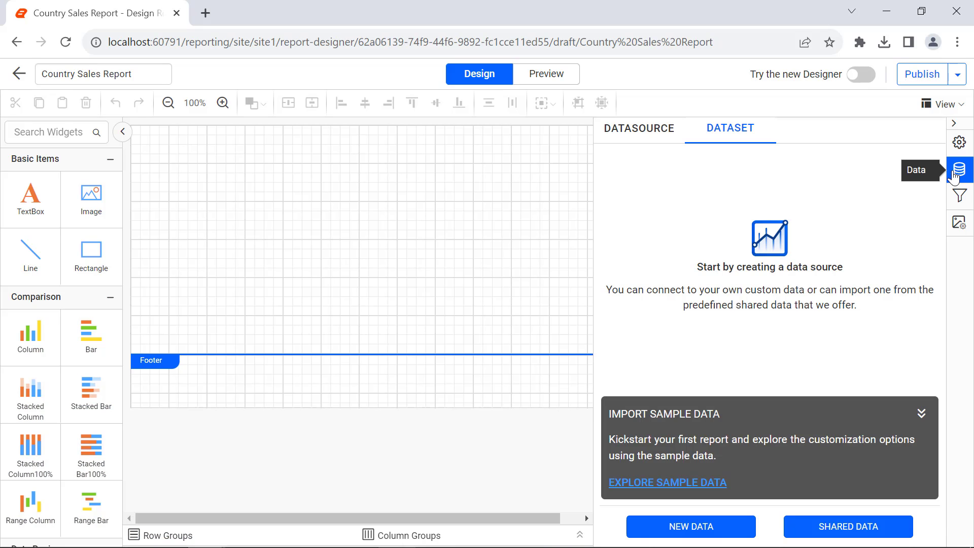
{"action": "left_click", "coordinate": [690, 527]}
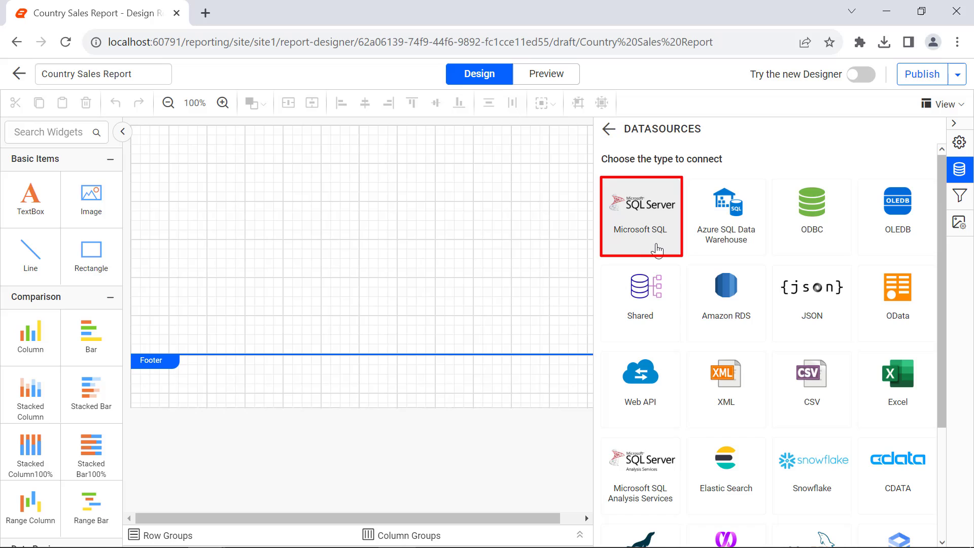
{"action": "left_click", "coordinate": [640, 215]}
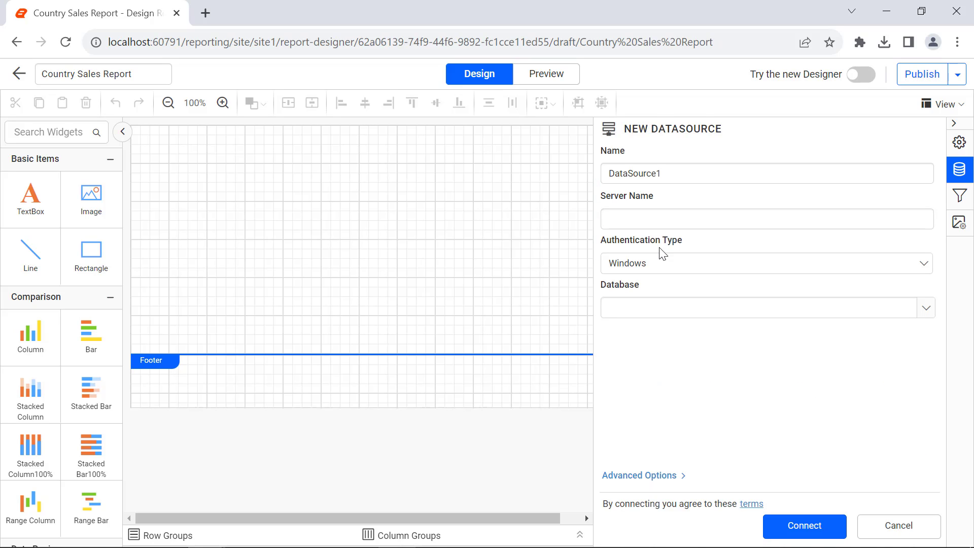
{"action": "type", "text": "AdventuresWork"}
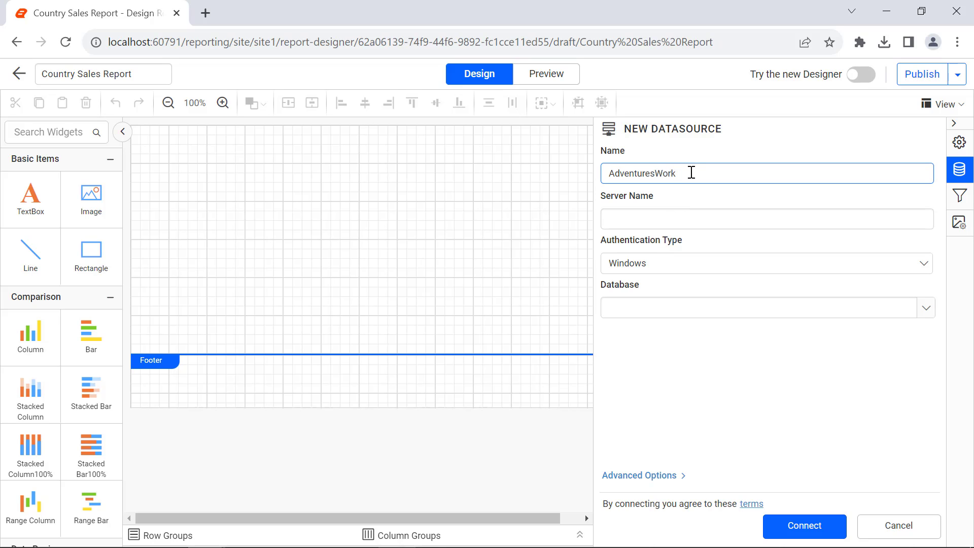
{"action": "type", "text": "s"}
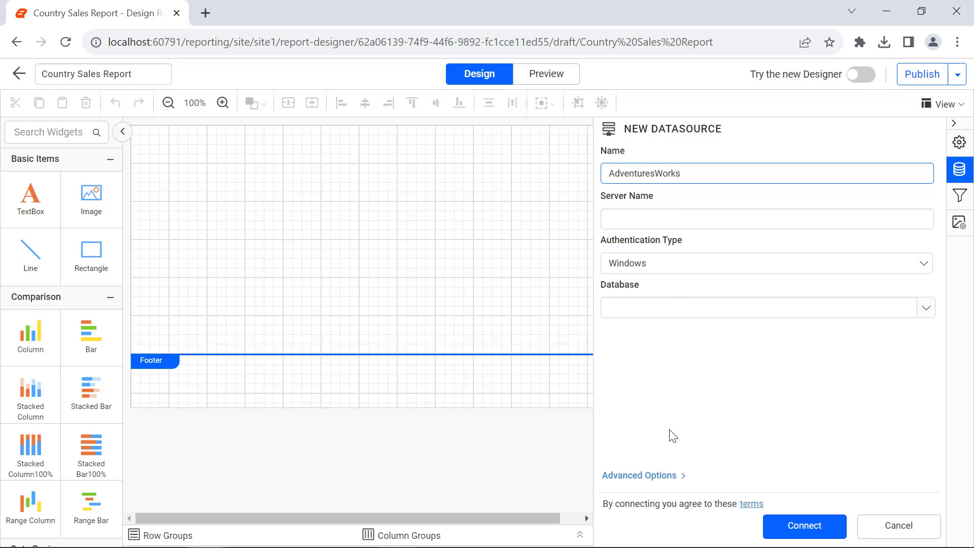
Enter the AdventureWorks connection string, set Authentication to None, and connect
{"action": "left_click", "coordinate": [639, 474]}
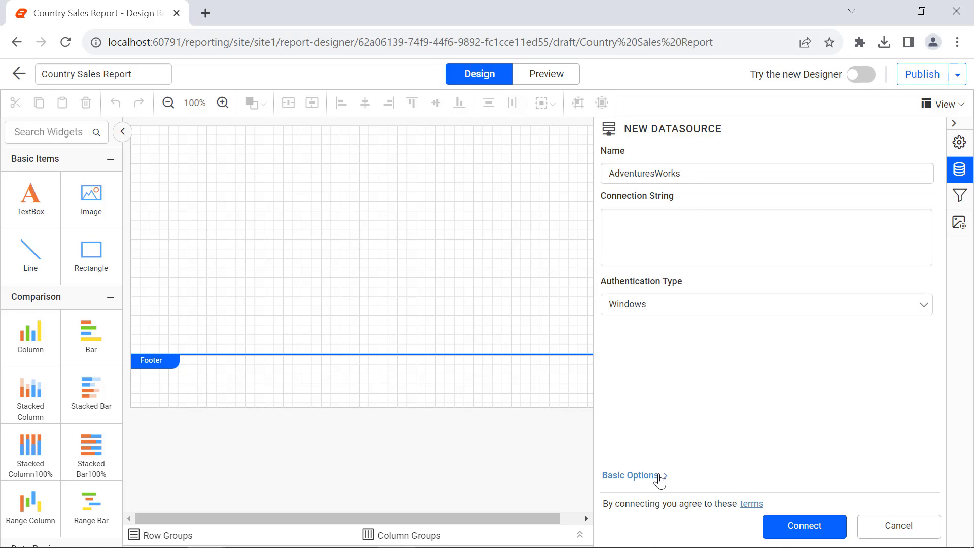
{"action": "left_click", "coordinate": [766, 238]}
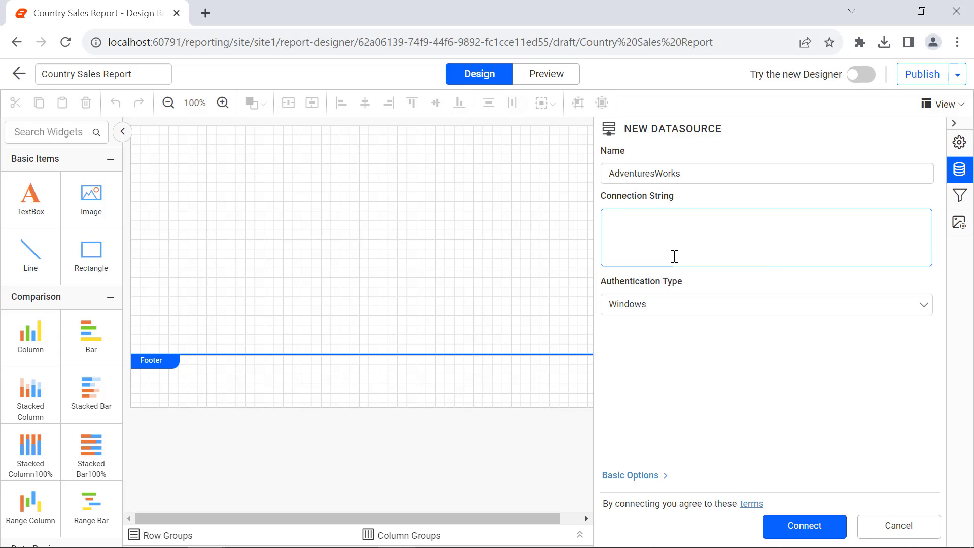
{"action": "type", "text": "Data Source=dataplatformdemodata.syncfusion.com;Initial Catalog=AdventureWorks;"}
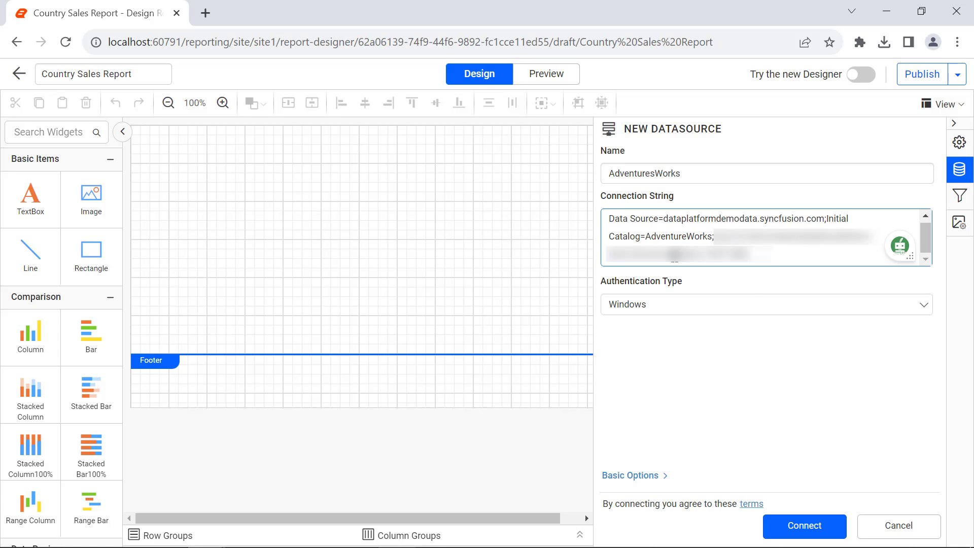
{"action": "left_click", "coordinate": [765, 305]}
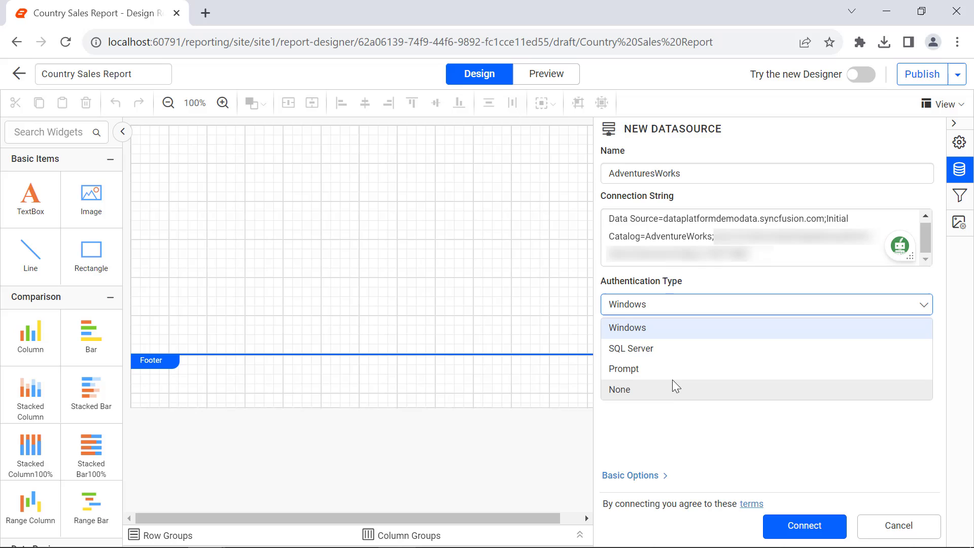
{"action": "left_click", "coordinate": [619, 390]}
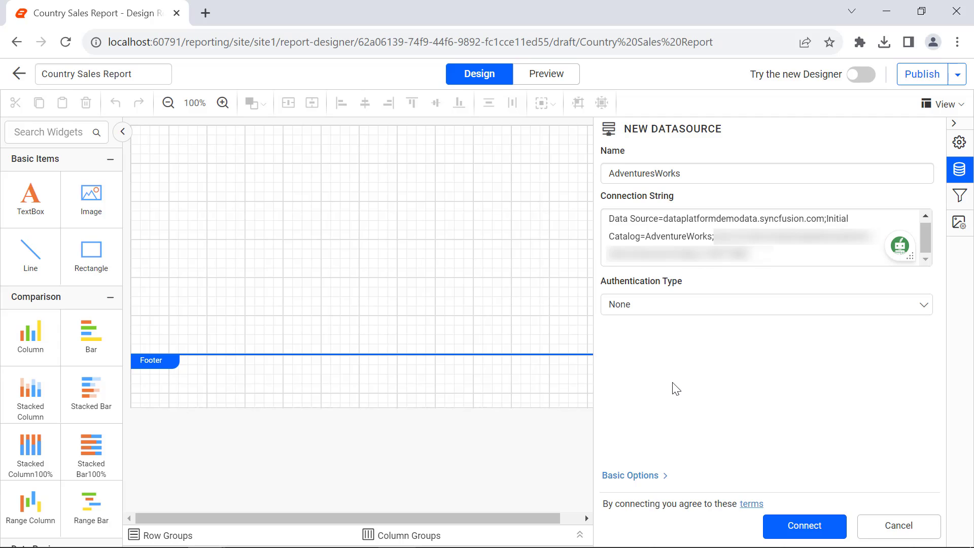
{"action": "left_click", "coordinate": [804, 525]}
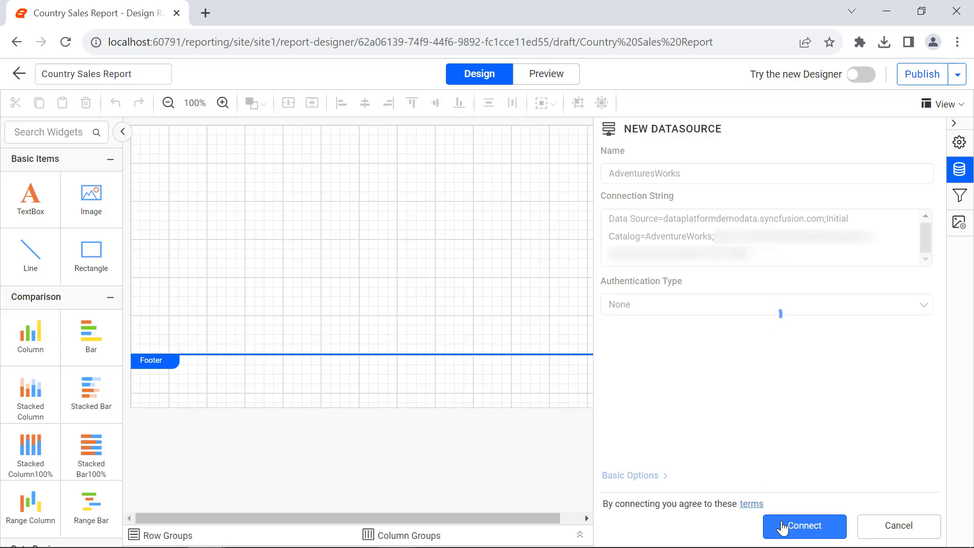
Rename the dataset CountrySalesDetails, supply its SQL query as code, and finish it
{"action": "left_click", "coordinate": [803, 526]}
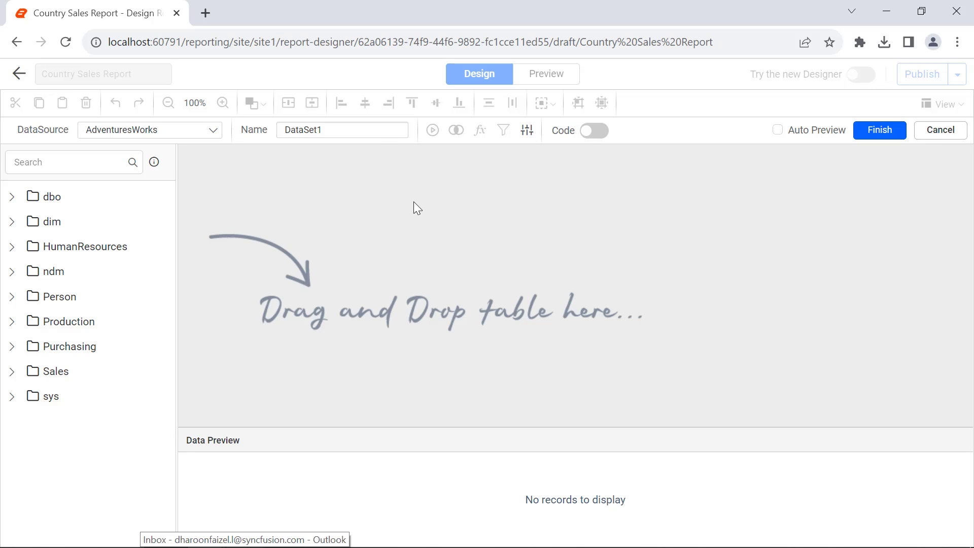
{"action": "type", "text": "CountrySales"}
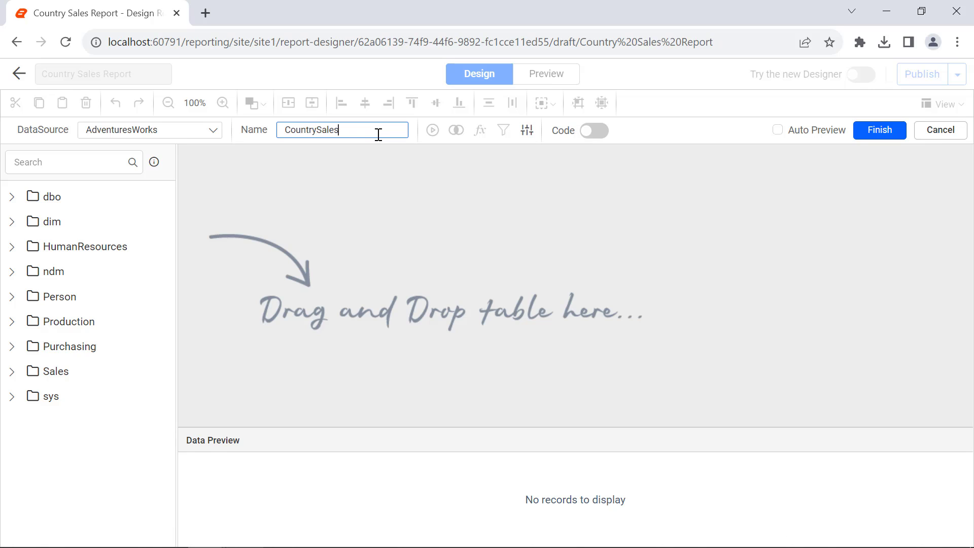
{"action": "type", "text": "Details"}
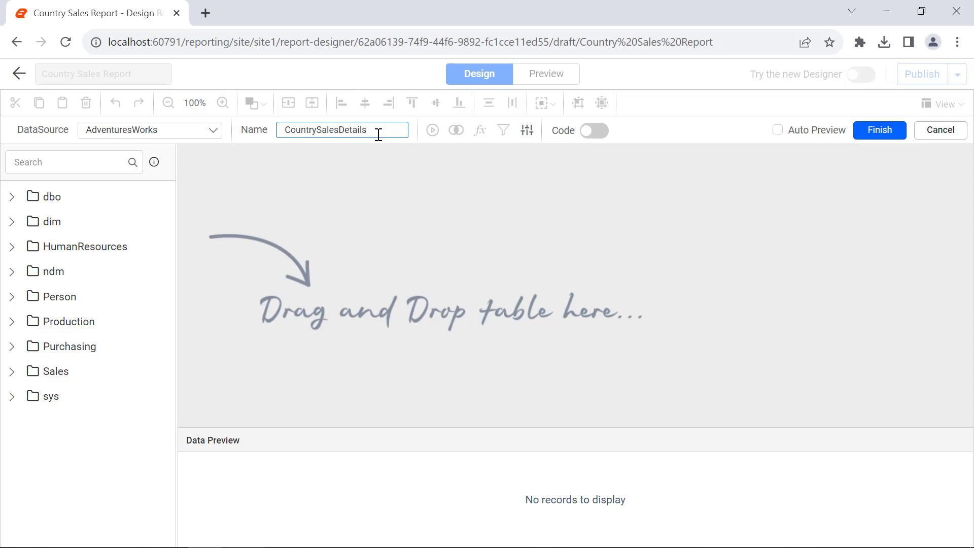
{"action": "left_click", "coordinate": [593, 131]}
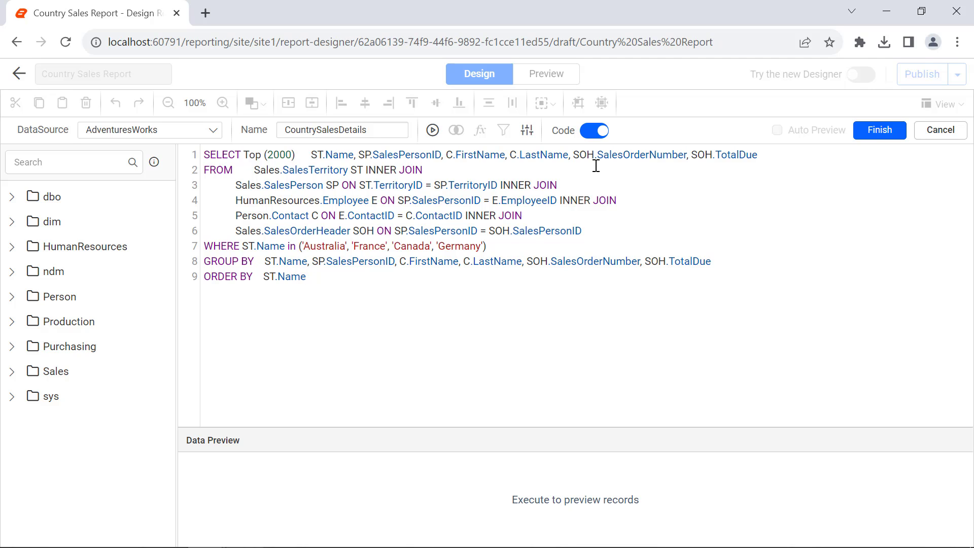
{"action": "left_click", "coordinate": [878, 131]}
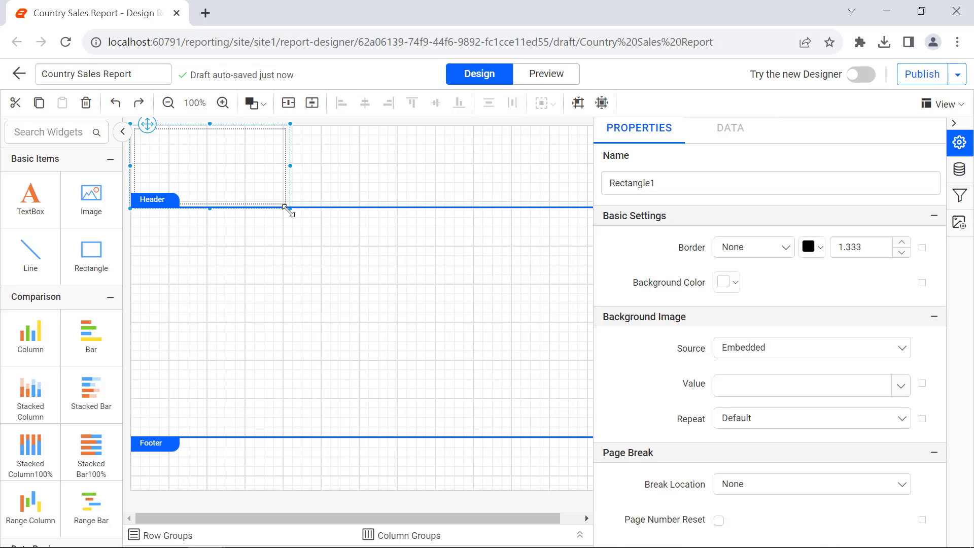
Shrink the page header band and place a textbox banner across it
{"action": "left_click_drag", "start_coordinate": [289, 207], "coordinate": [383, 185]}
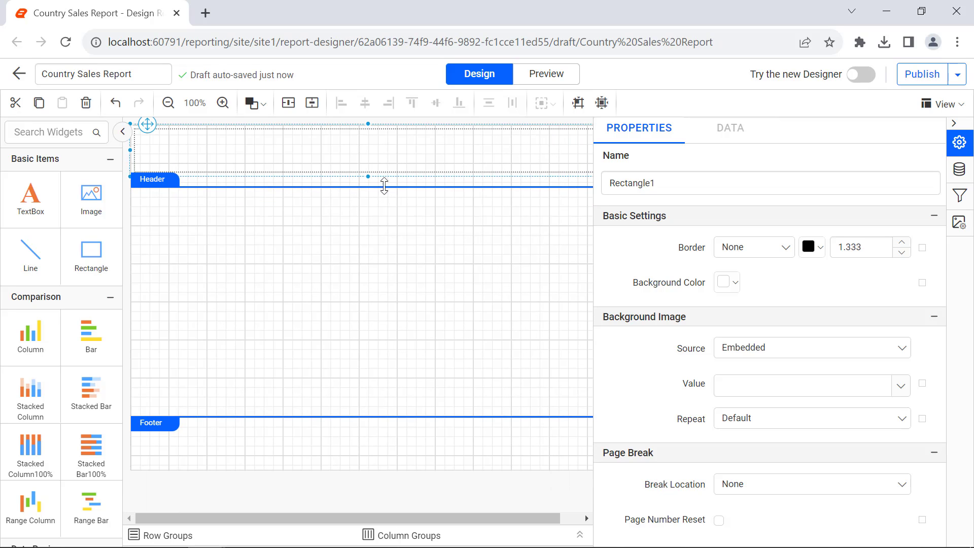
{"action": "left_click_drag", "start_coordinate": [384, 185], "coordinate": [379, 176]}
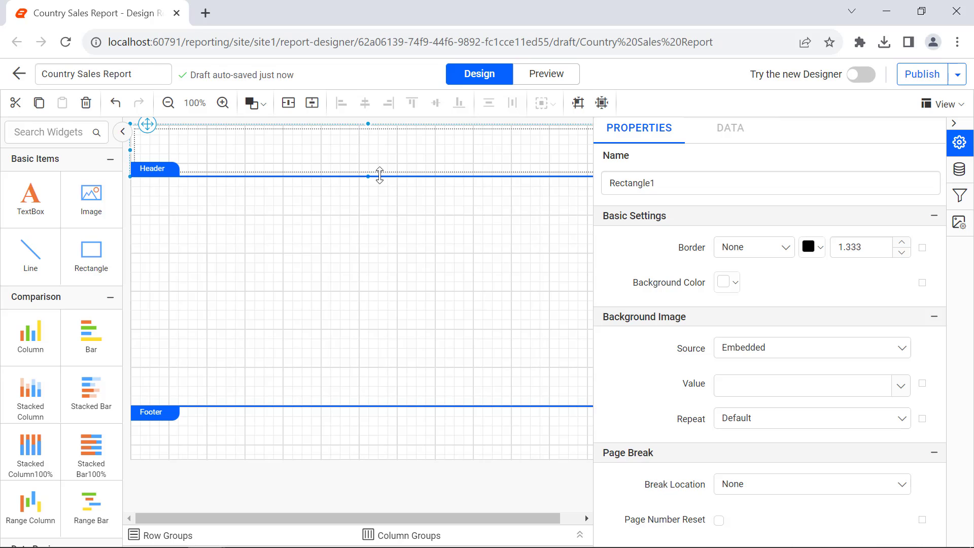
{"action": "left_click", "coordinate": [723, 282]}
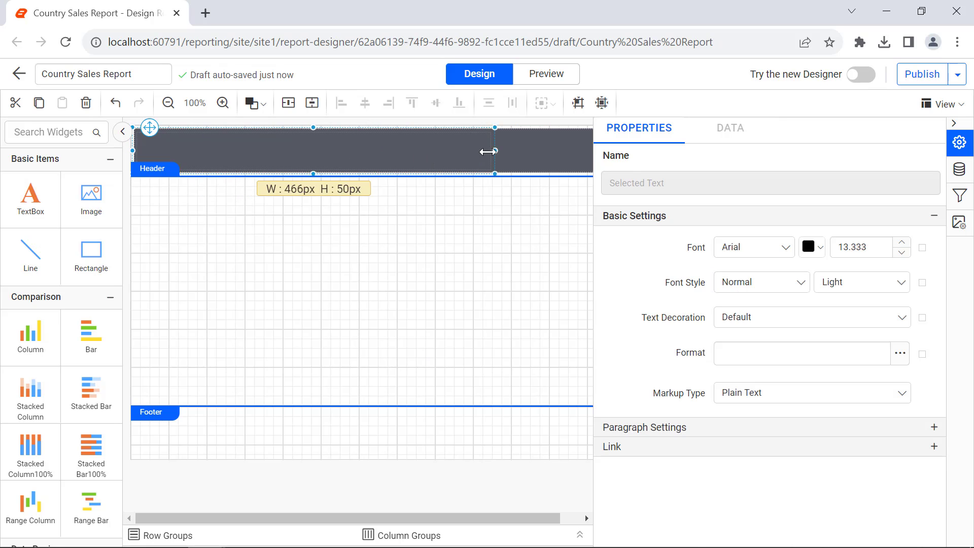
Title the banner Country Sales Report in bold white Segoe UI at size 18.333
{"action": "type", "text": "Country Sales Report"}
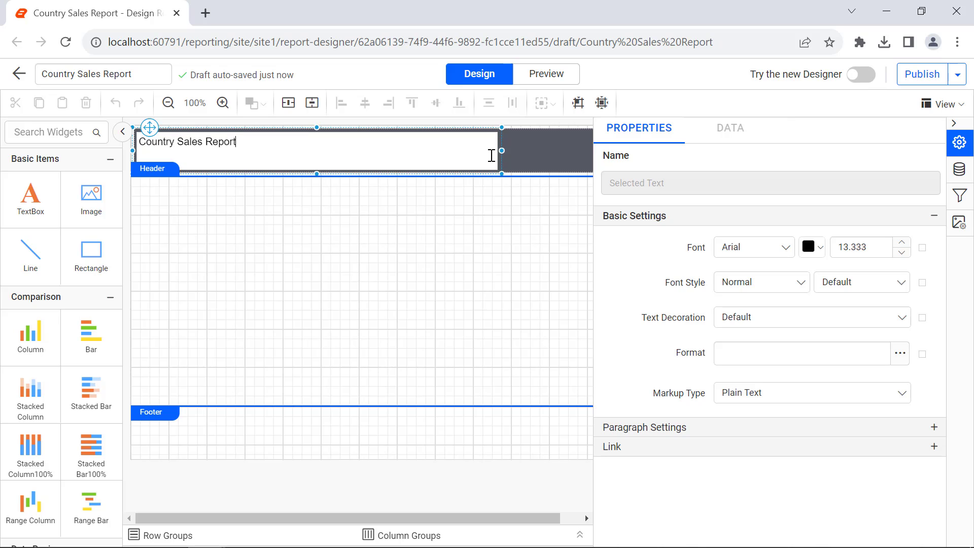
{"action": "left_click", "coordinate": [776, 246]}
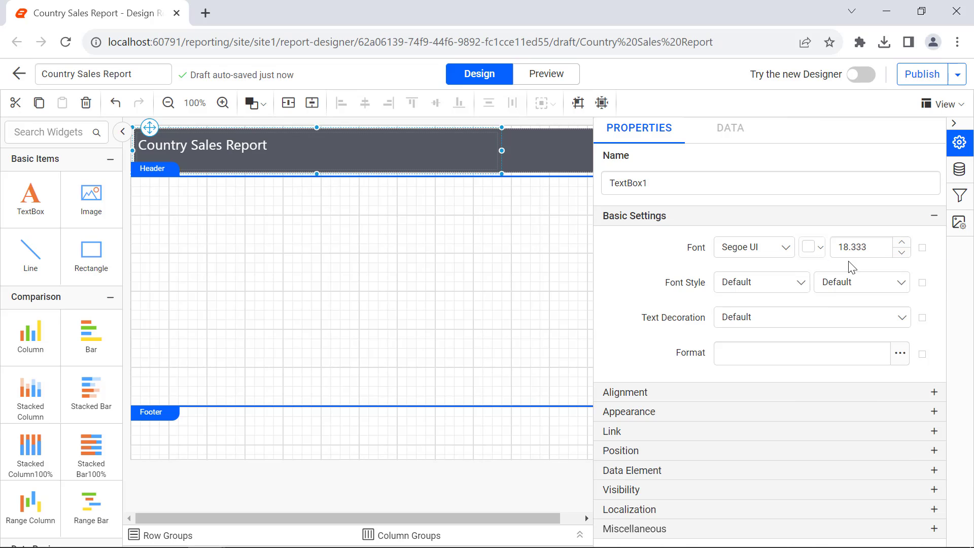
{"action": "left_click", "coordinate": [861, 281]}
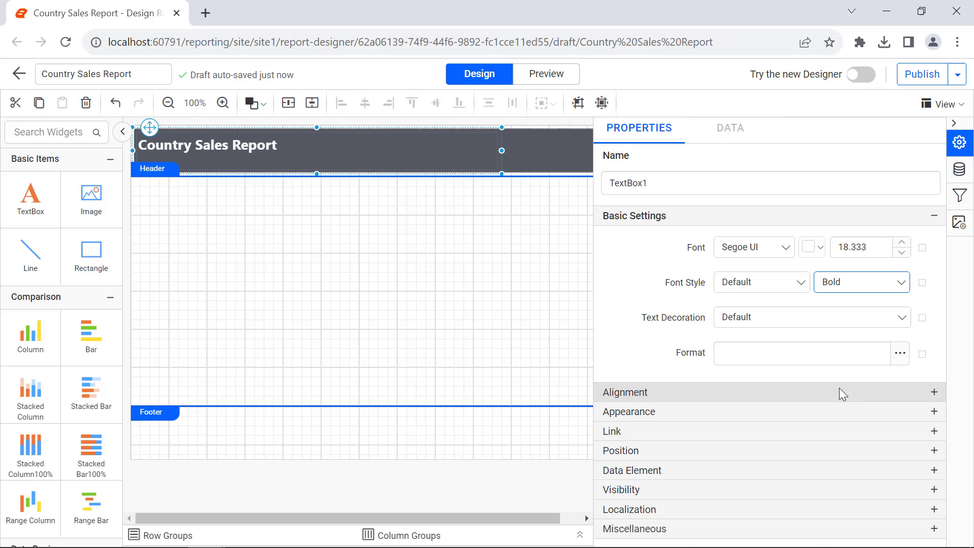
{"action": "left_click", "coordinate": [624, 392]}
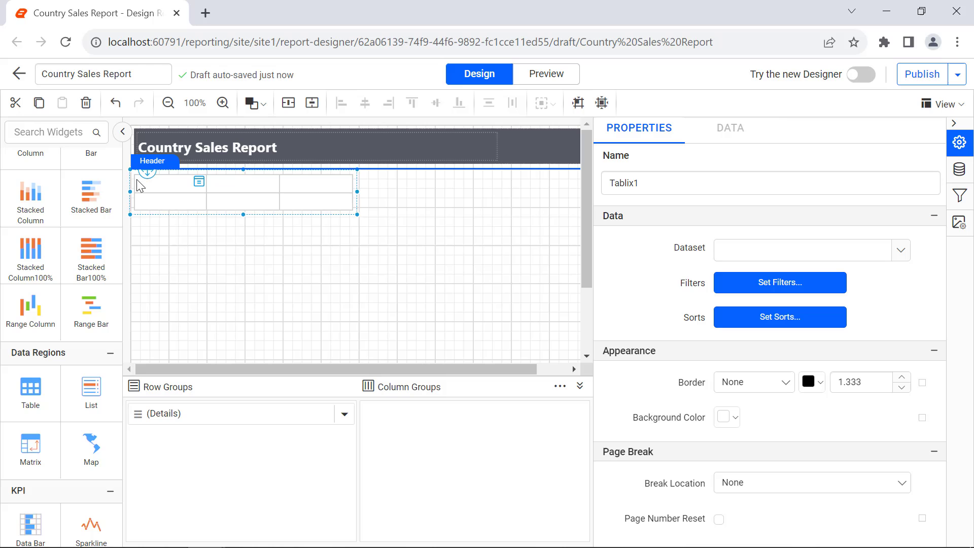
Insert a fourth table column and label the headers Country, Sales Person, Order Number, Sales
{"action": "right_click", "coordinate": [314, 184]}
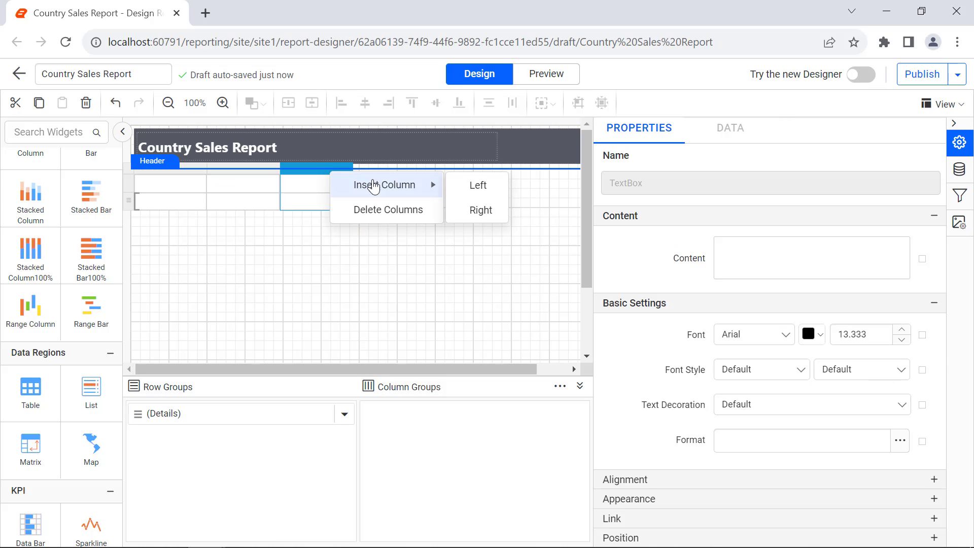
{"action": "left_click", "coordinate": [479, 209]}
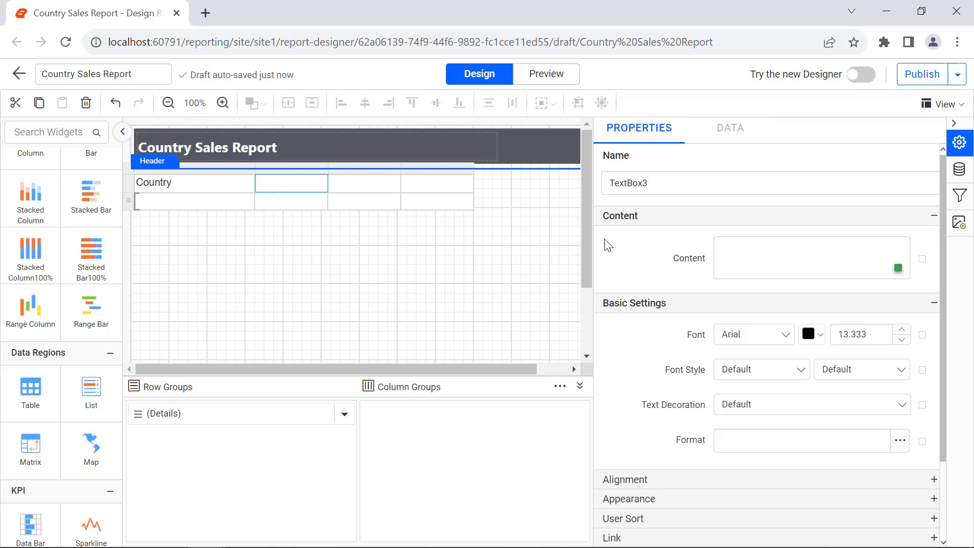
{"action": "type", "text": "Order Number"}
{"action": "type", "text": "Sales Person"}
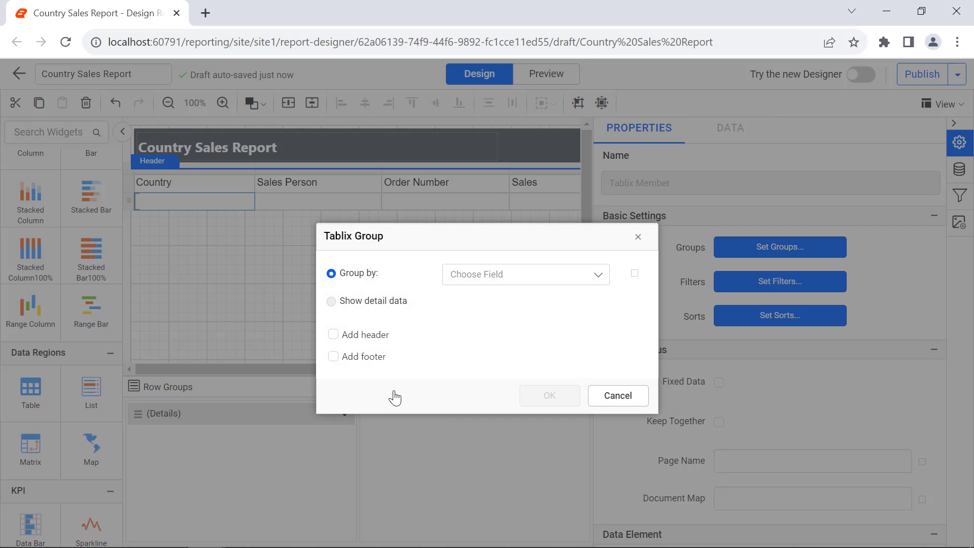
Add a parent row group grouped by the Name field
{"action": "left_click", "coordinate": [525, 274]}
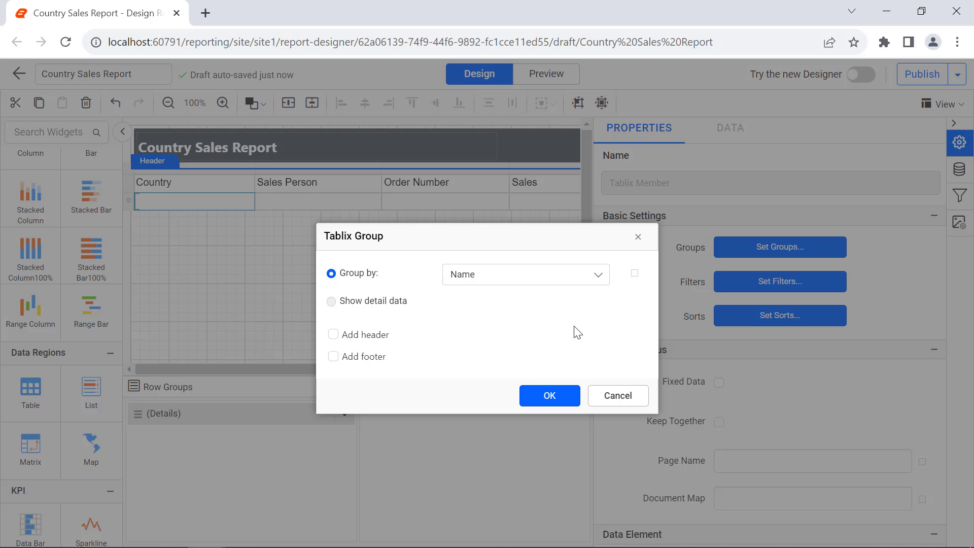
{"action": "left_click", "coordinate": [549, 395]}
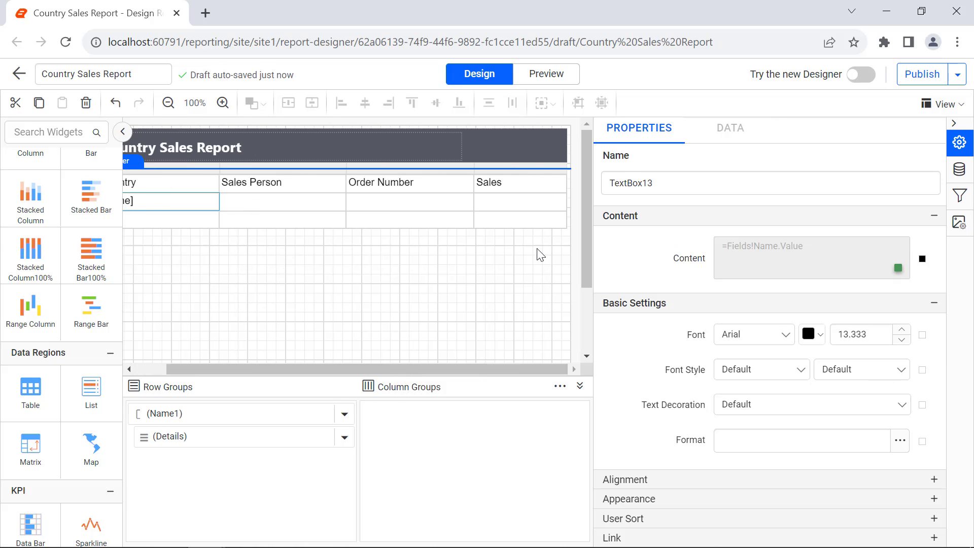
Set the country Sales cell to =Sum(Fields!TotalDue.Value) formatted as Currency
{"action": "left_click", "coordinate": [908, 258]}
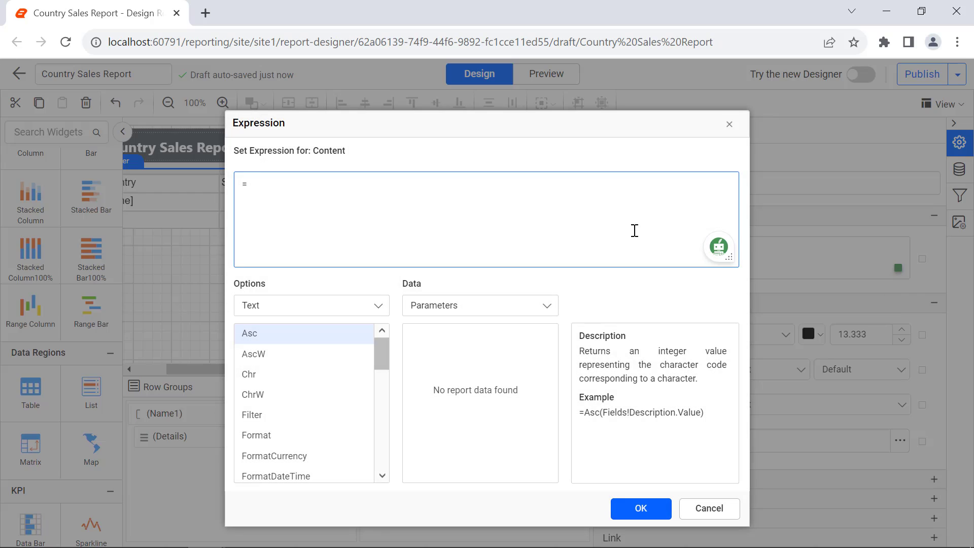
{"action": "left_click", "coordinate": [640, 509]}
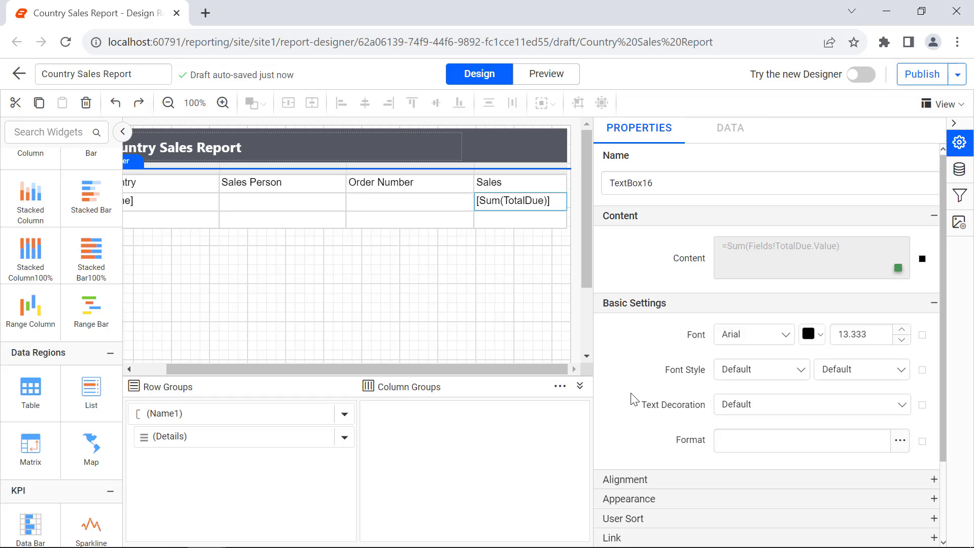
{"action": "left_click", "coordinate": [899, 440]}
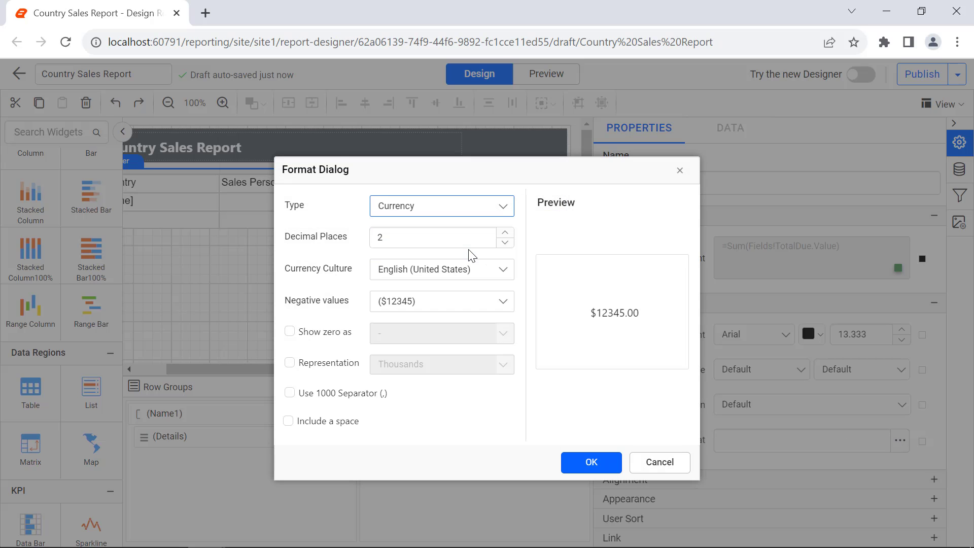
{"action": "left_click", "coordinate": [590, 463]}
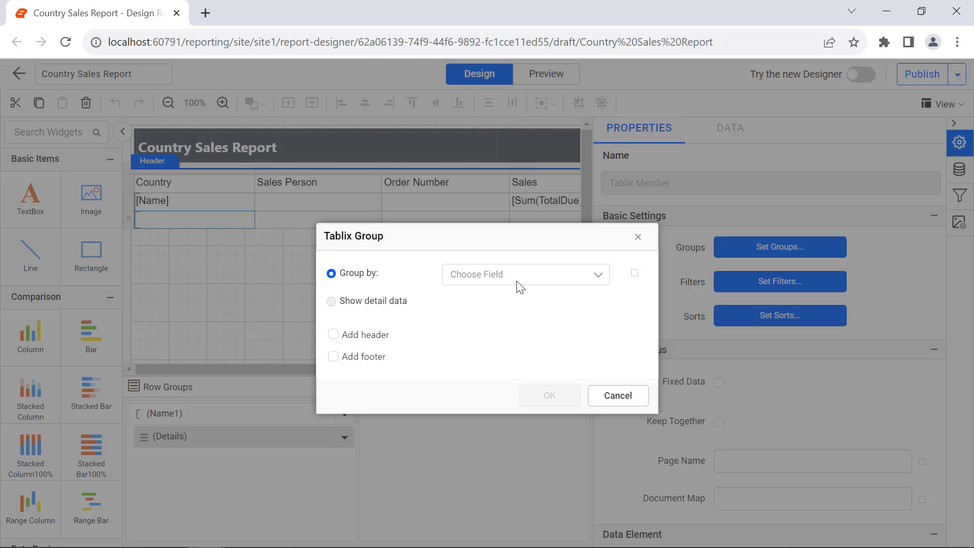
Add a child group by FirstName showing FirstName + LastName with currency Sum(TotalDue)
{"action": "left_click", "coordinate": [549, 394]}
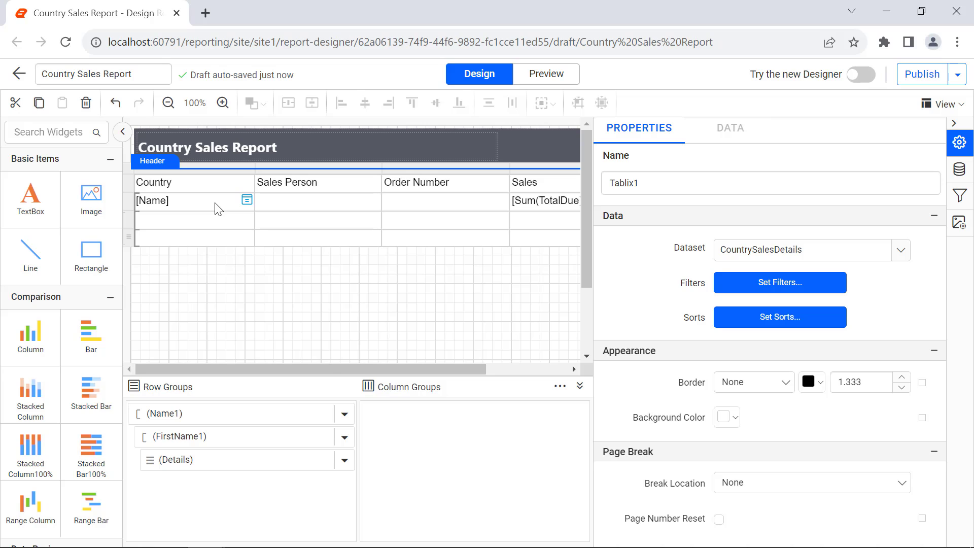
{"action": "left_click", "coordinate": [310, 218]}
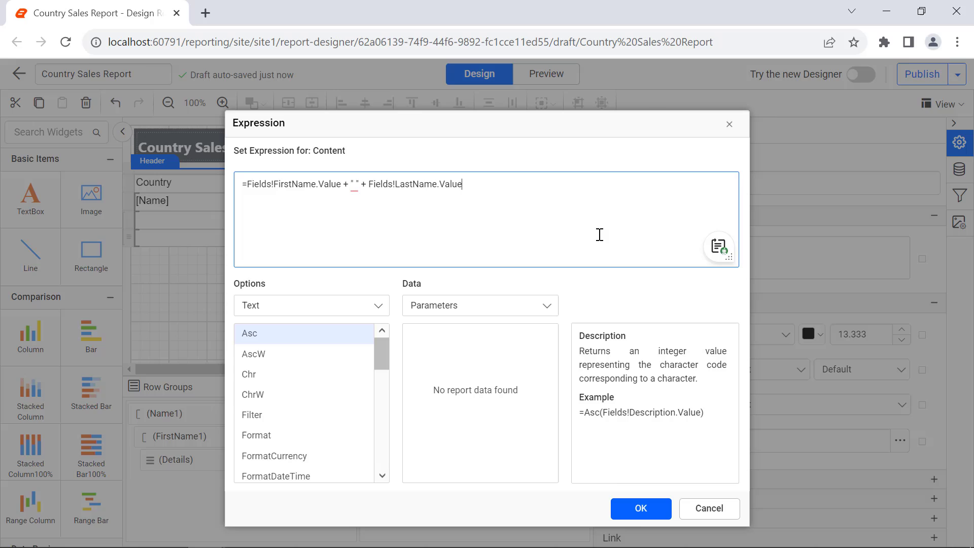
{"action": "left_click", "coordinate": [640, 508]}
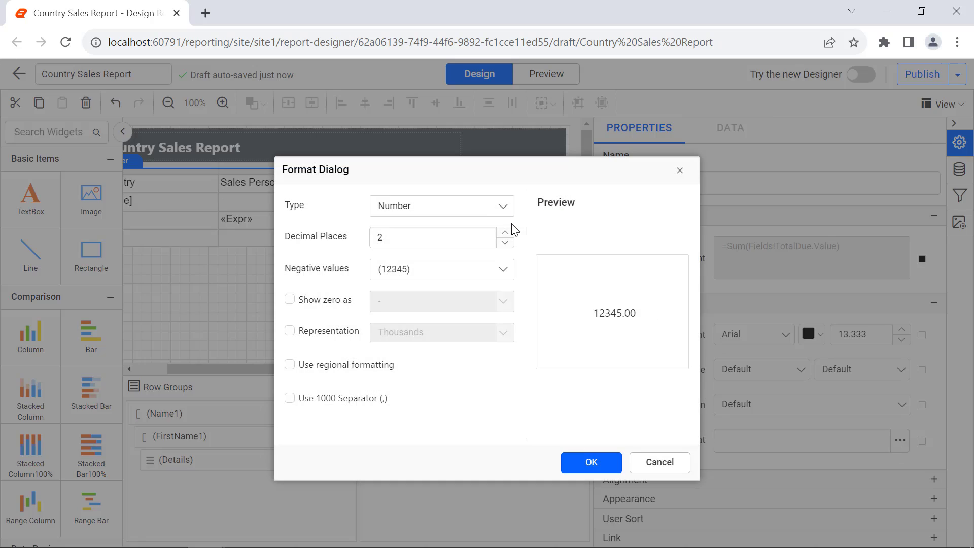
{"action": "left_click", "coordinate": [590, 463]}
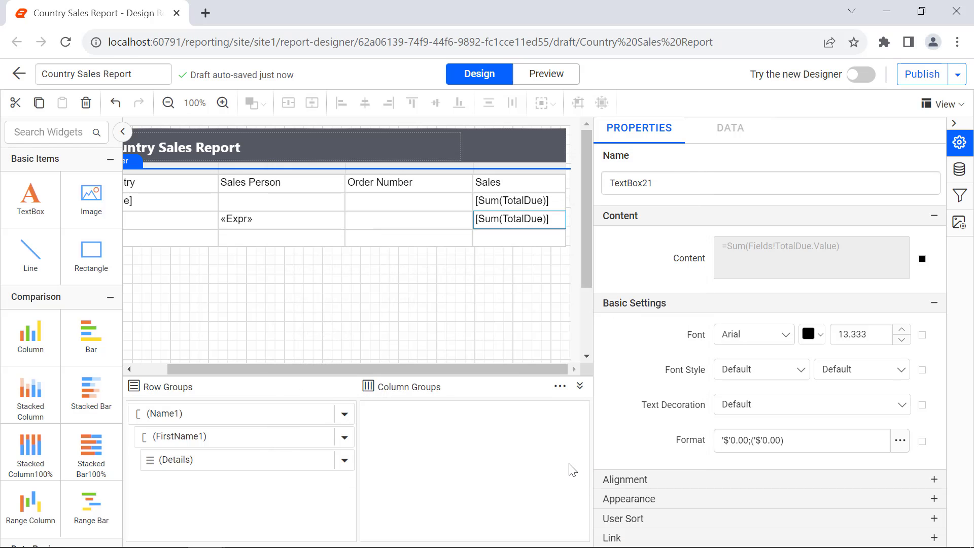
Place SalesOrderNumber and TotalDue fields in the detail row
{"action": "left_click", "coordinate": [466, 236]}
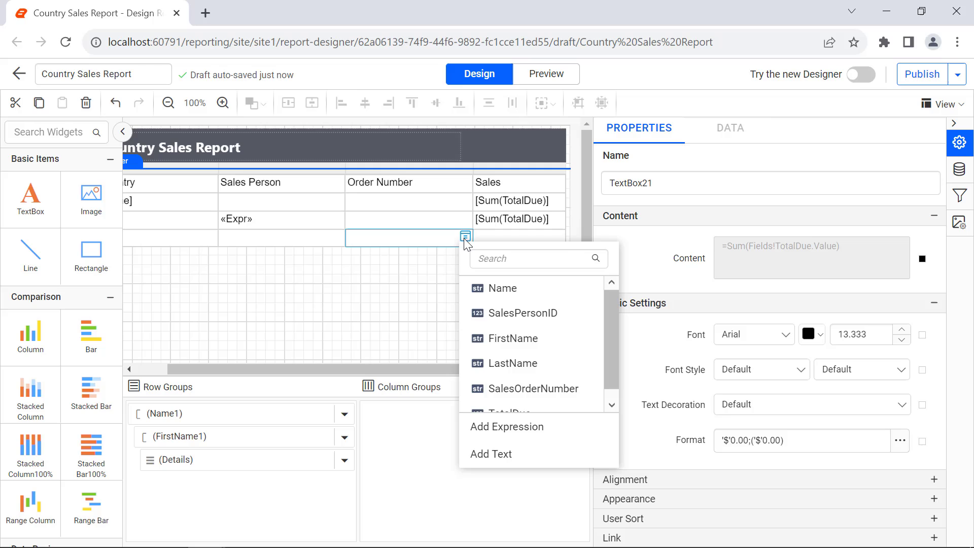
{"action": "left_click", "coordinate": [536, 388]}
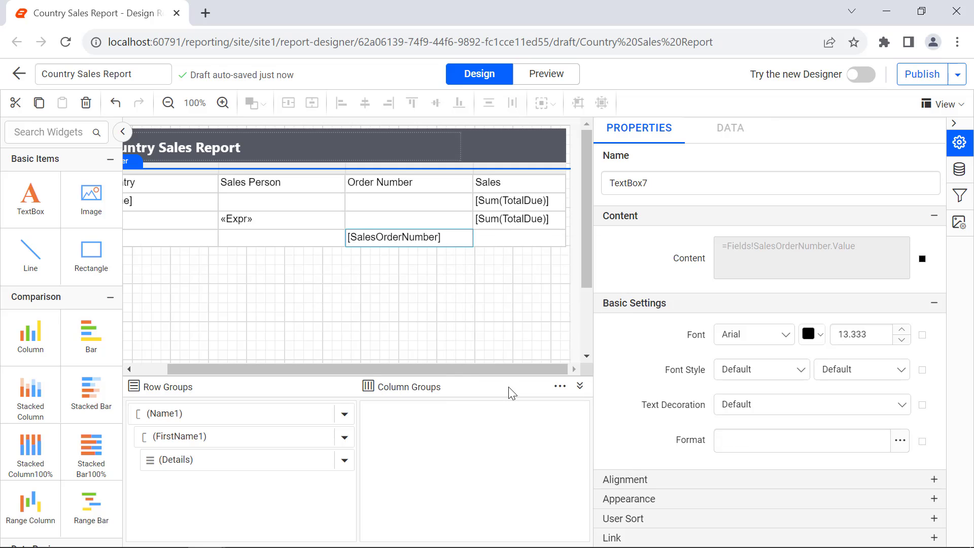
{"action": "left_click", "coordinate": [520, 237]}
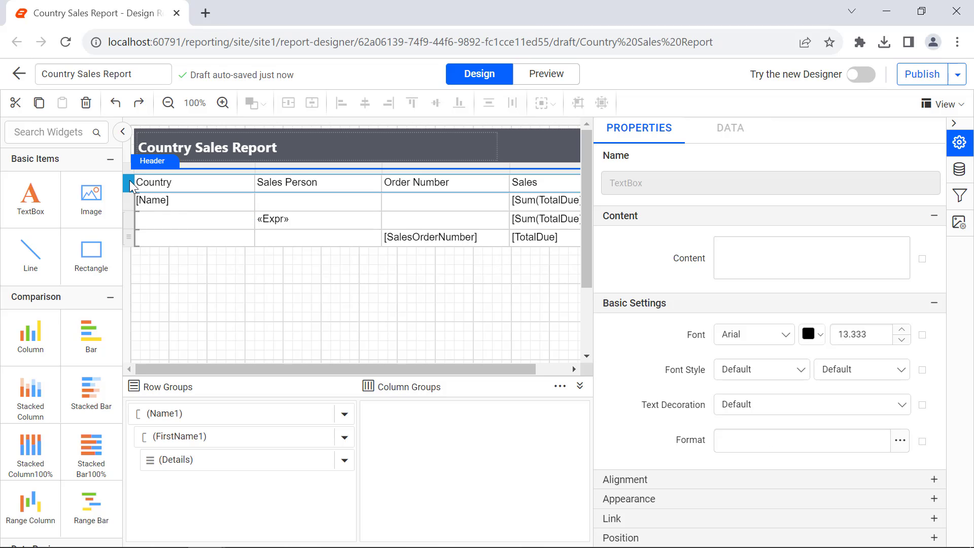
Give the header row bold white Segoe UI text
{"action": "type", "text": "Seg"}
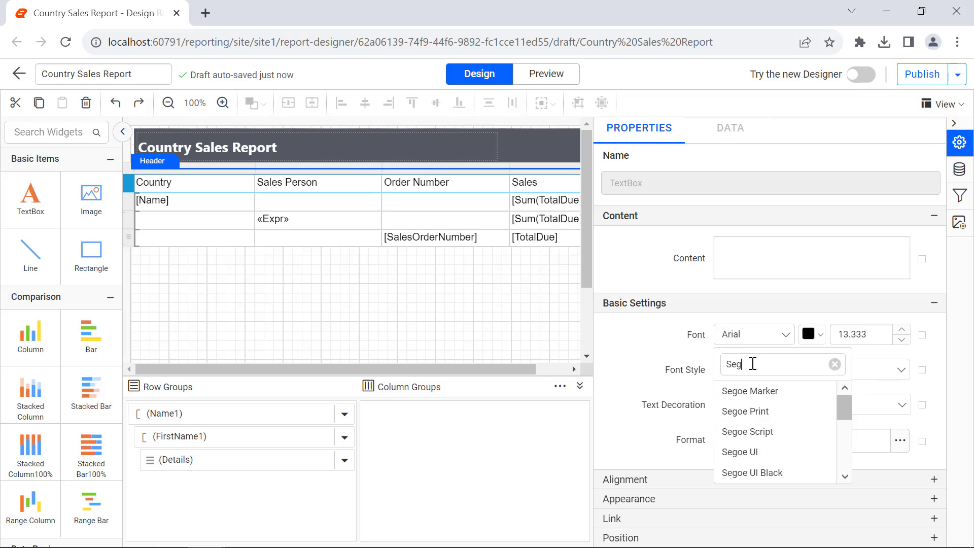
{"action": "left_click", "coordinate": [740, 452]}
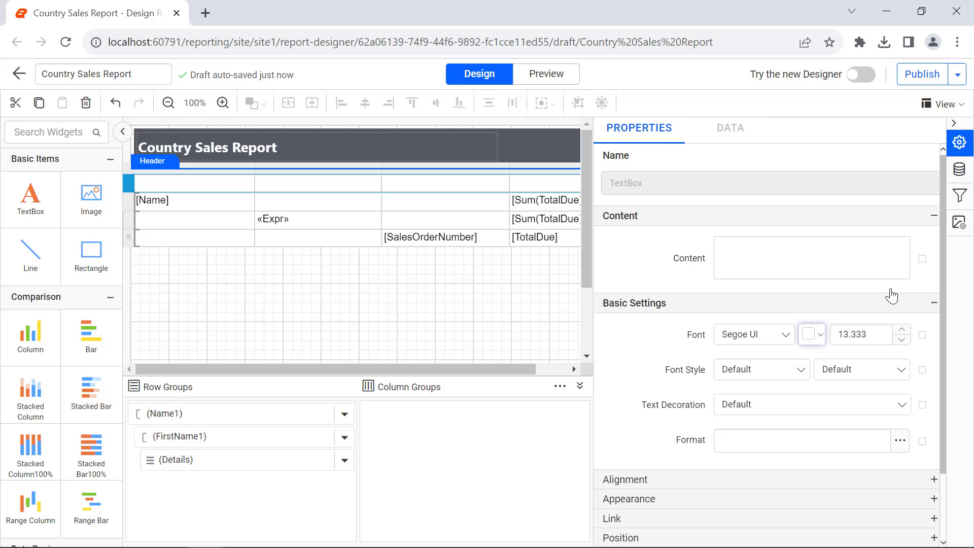
{"action": "left_click", "coordinate": [861, 369]}
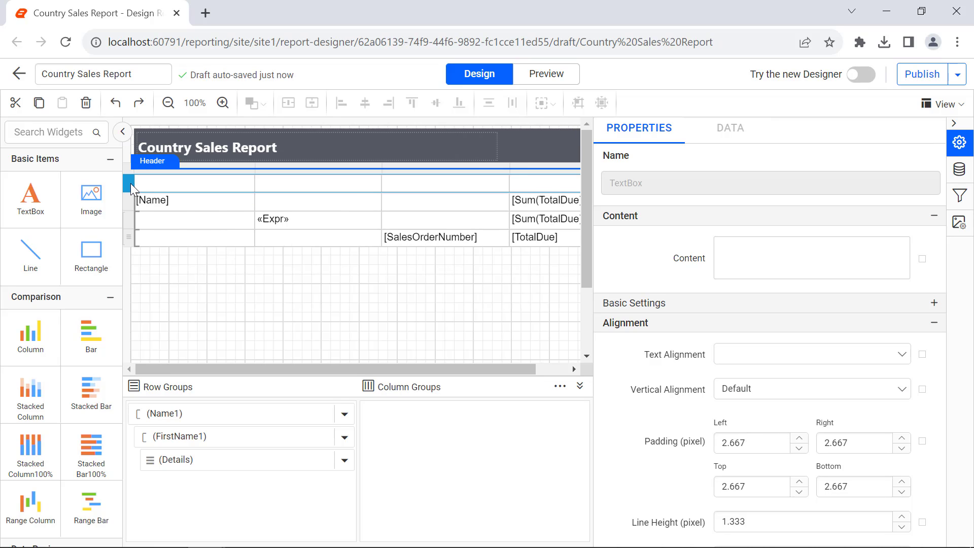
Middle-align the header row and fill it with blue rgba(103,131,193,1)
{"action": "left_click", "coordinate": [812, 389]}
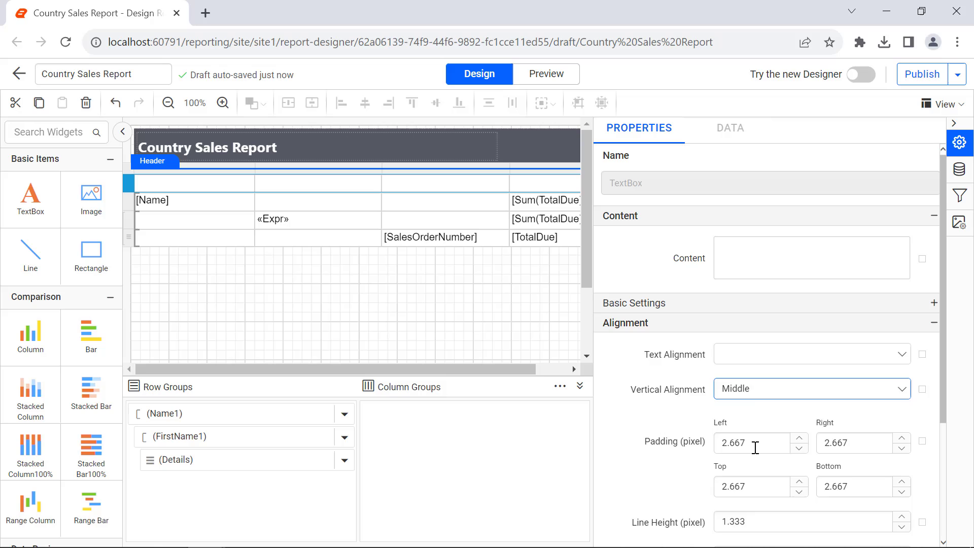
{"action": "left_click", "coordinate": [732, 373]}
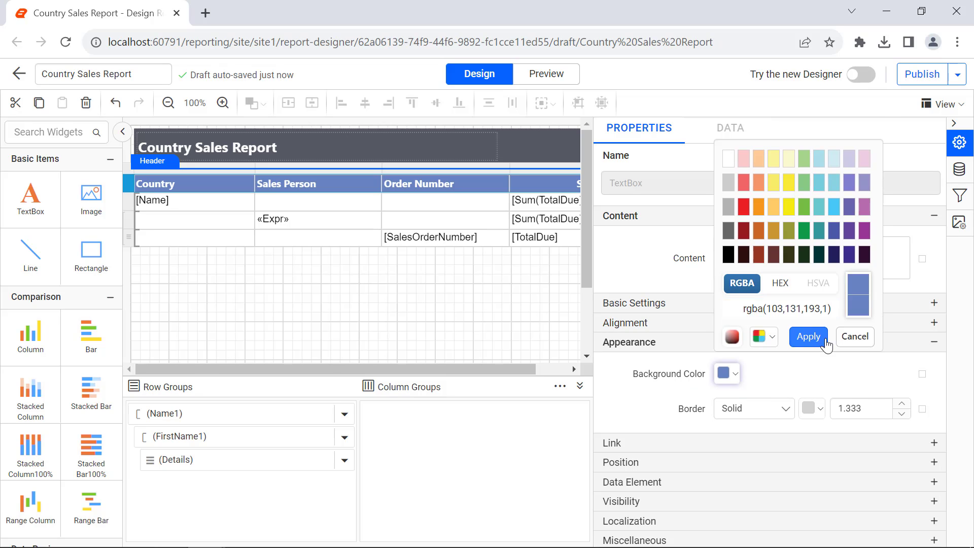
{"action": "left_click", "coordinate": [808, 335]}
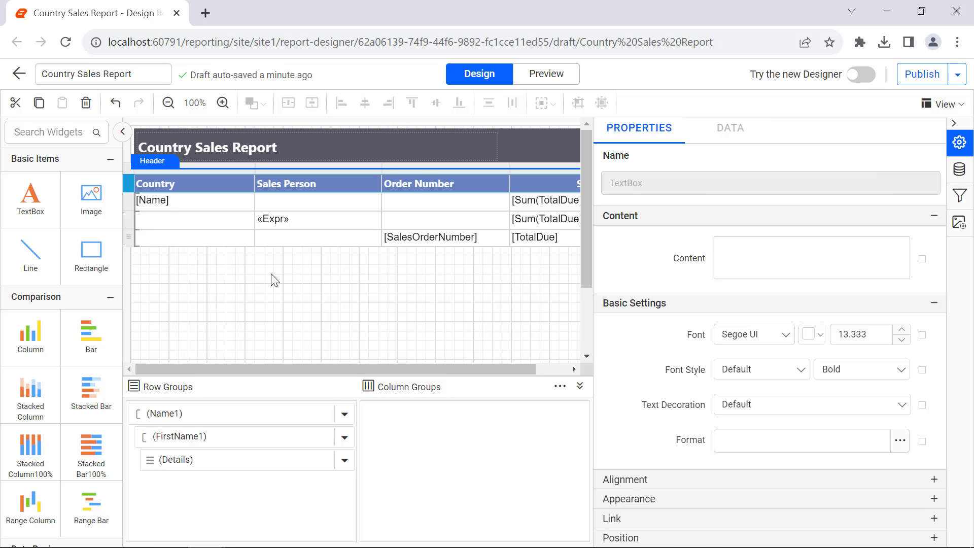
{"action": "left_click", "coordinate": [515, 200]}
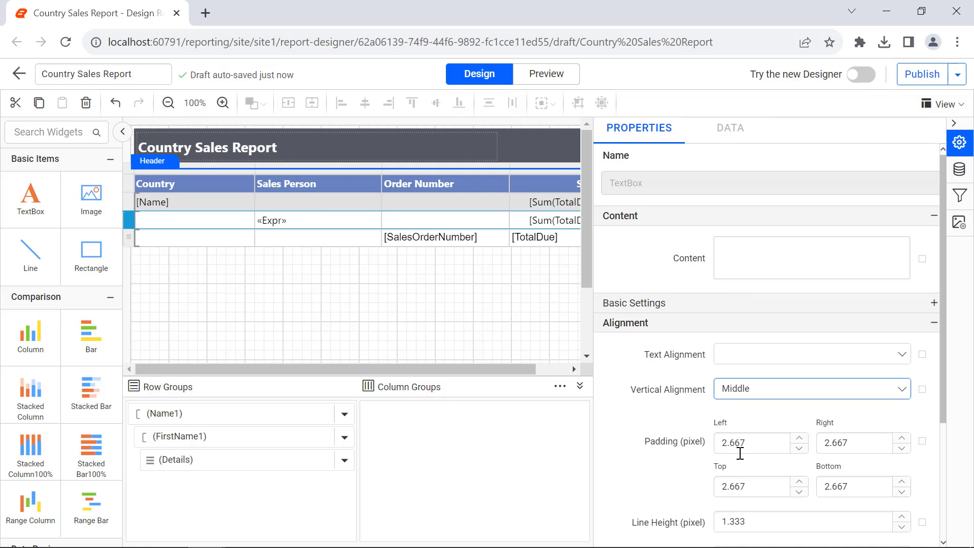
Set the detail row font to Segoe UI
{"action": "type", "text": "Seg"}
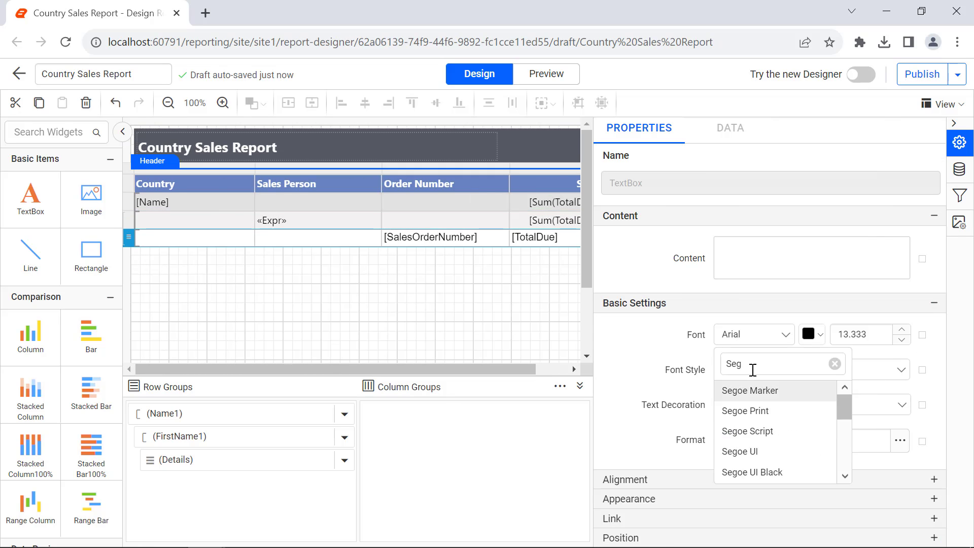
{"action": "left_click", "coordinate": [535, 237]}
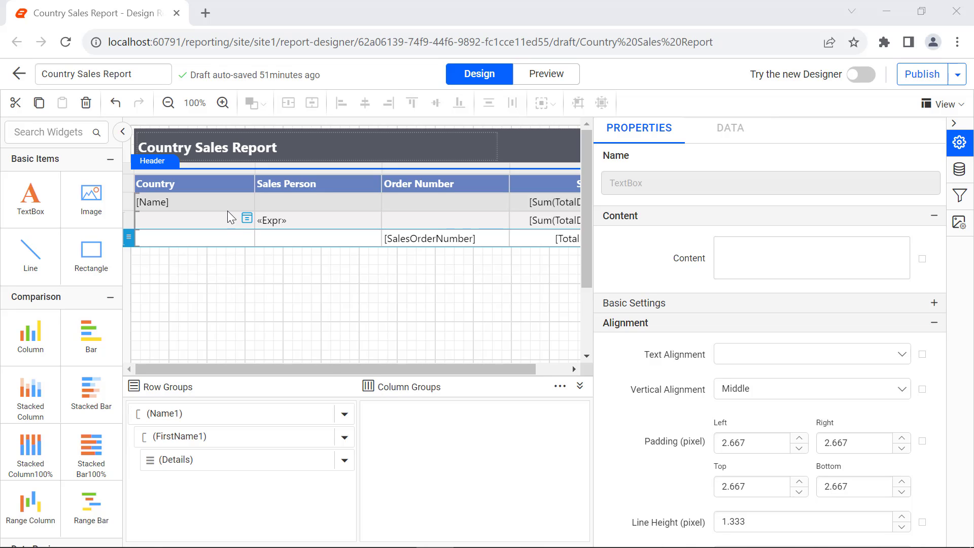
Name the [Name] country textbox Country
{"action": "left_click", "coordinate": [187, 202]}
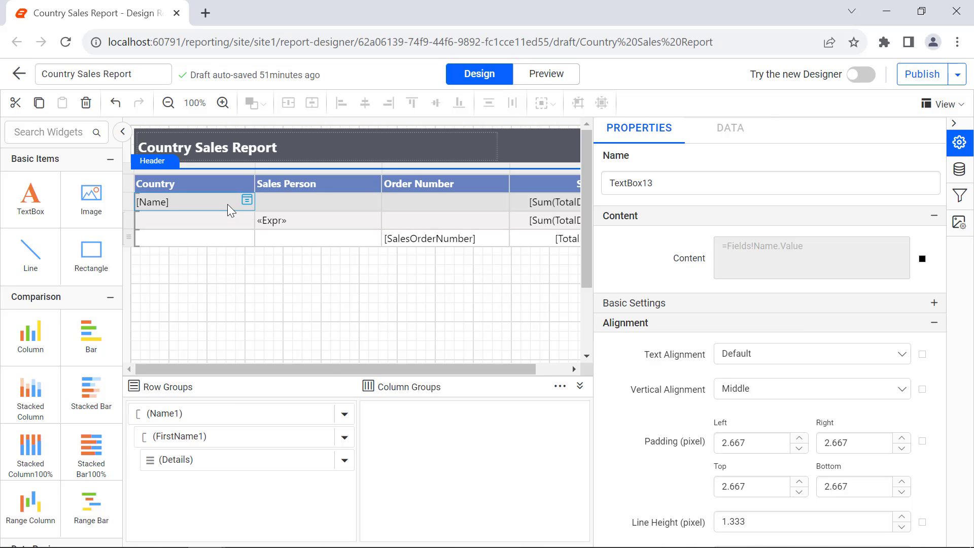
{"action": "type", "text": "Country"}
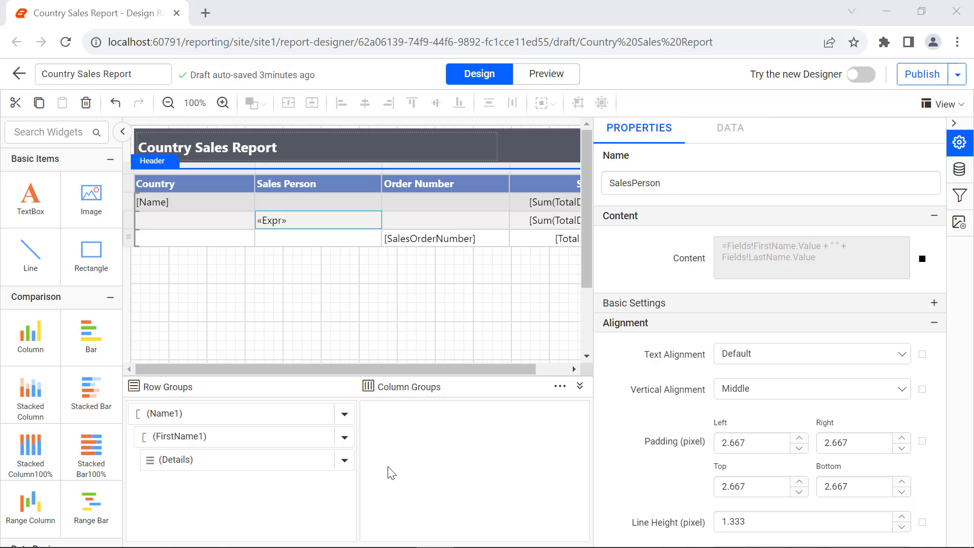
Set FirstName1 group Toggle Item to Country and Details group Toggle Item to SalesPerson
{"action": "left_click", "coordinate": [236, 437]}
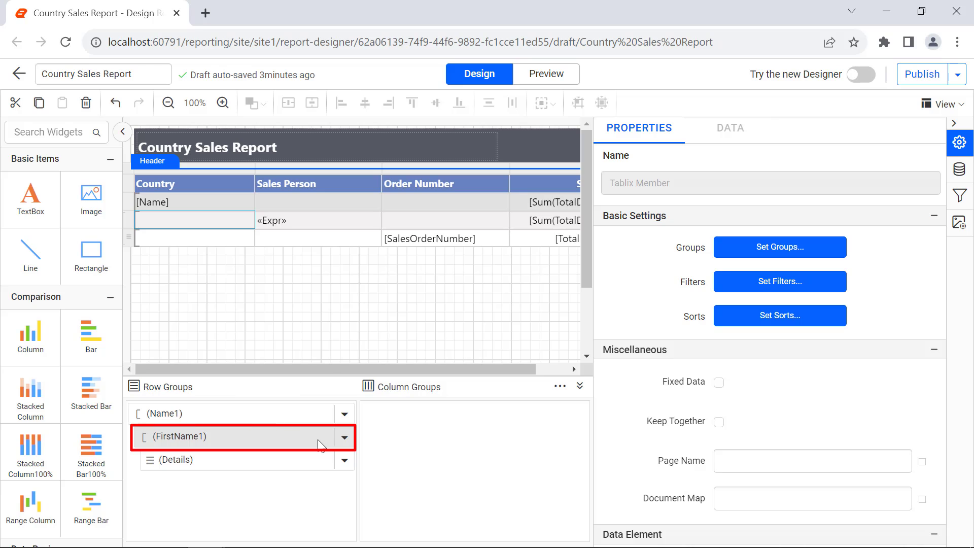
{"action": "left_click", "coordinate": [900, 525]}
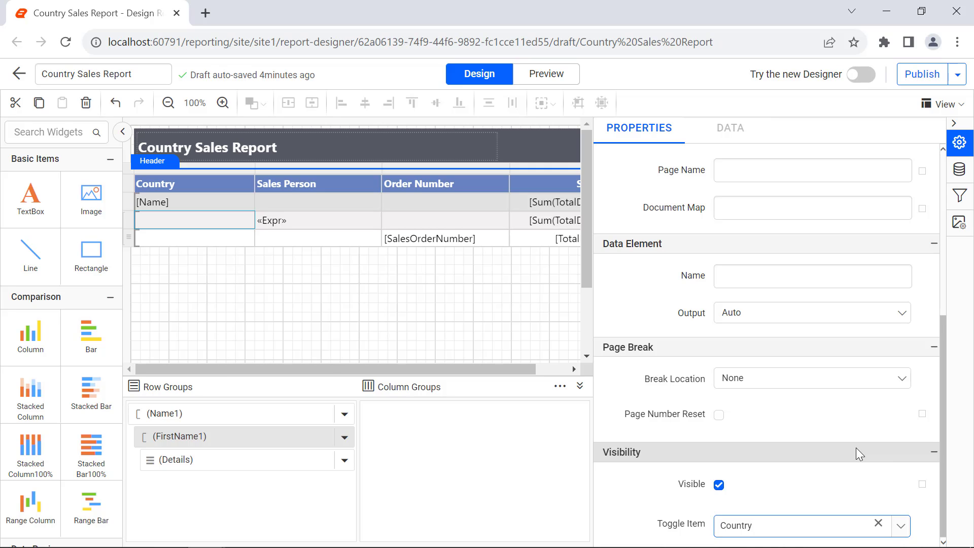
{"action": "left_click", "coordinate": [899, 525]}
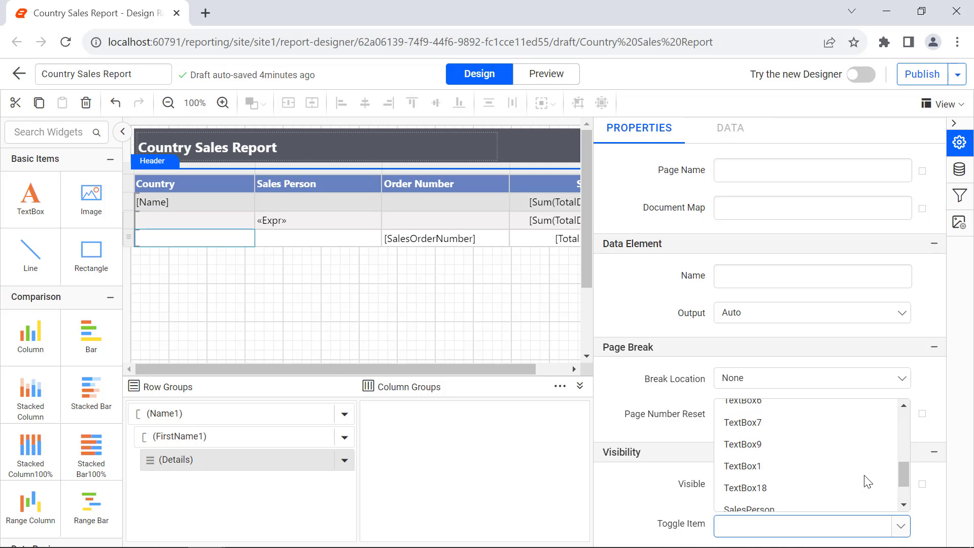
{"action": "left_click", "coordinate": [749, 509]}
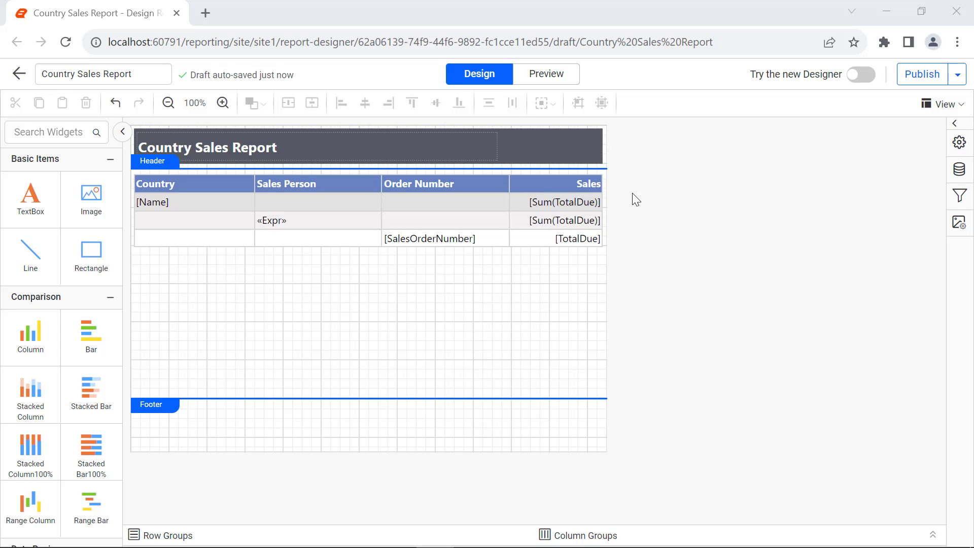
Preview the report and toggle the first salesperson's orders and the Australia group collapsed and expanded
{"action": "left_click", "coordinate": [546, 74]}
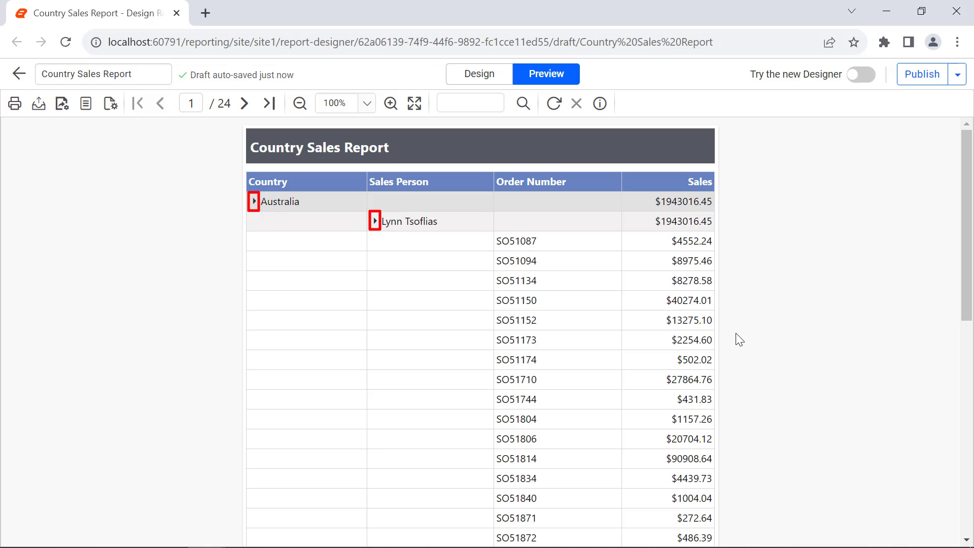
{"action": "left_click", "coordinate": [375, 221]}
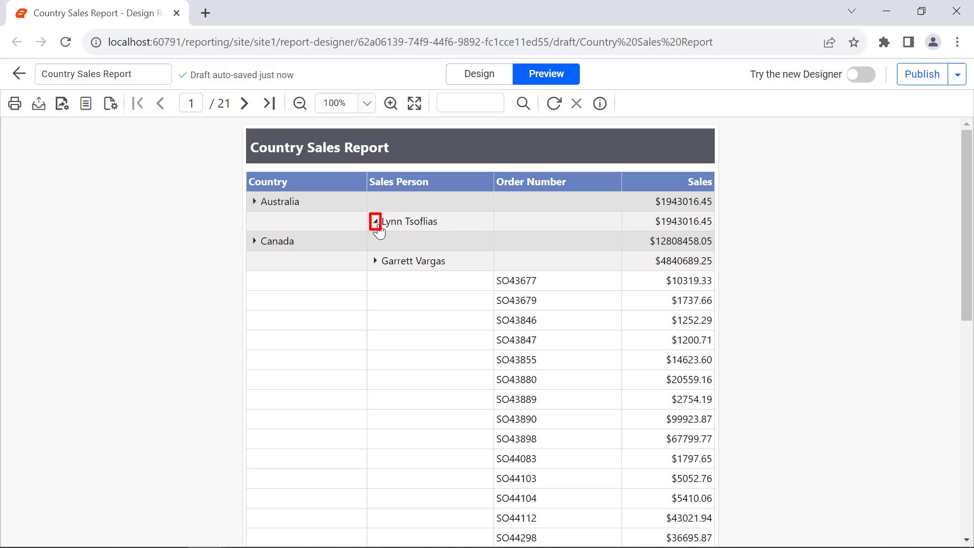
{"action": "left_click", "coordinate": [375, 221]}
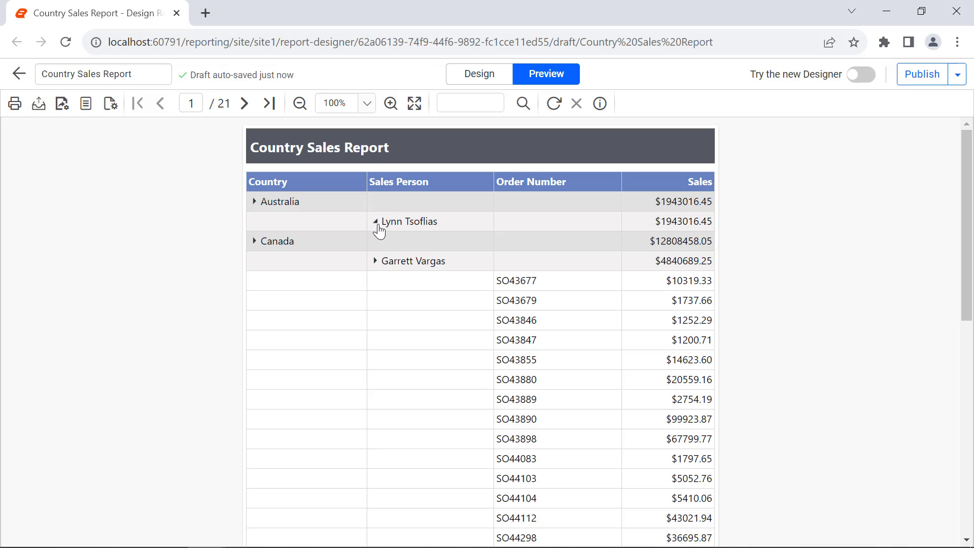
{"action": "left_click", "coordinate": [254, 201]}
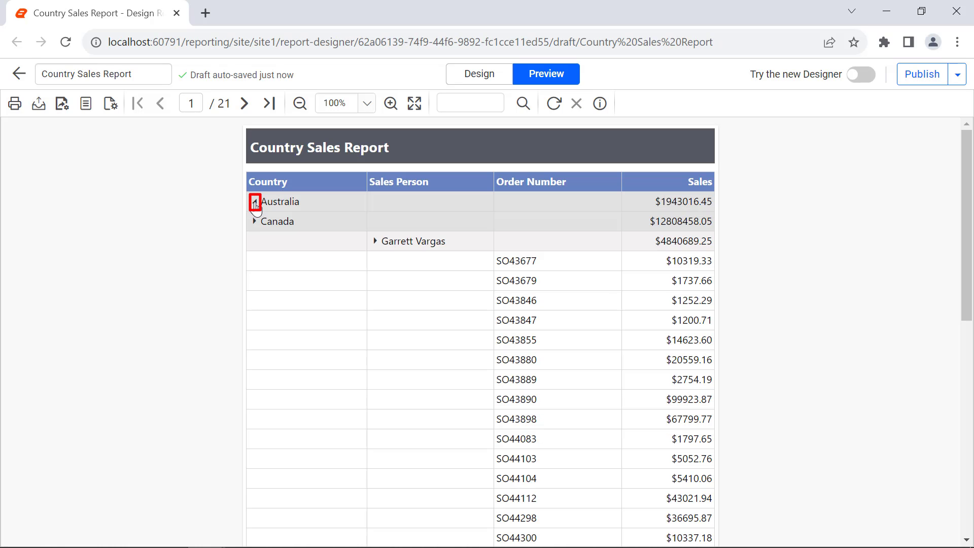
{"action": "left_click", "coordinate": [254, 201]}
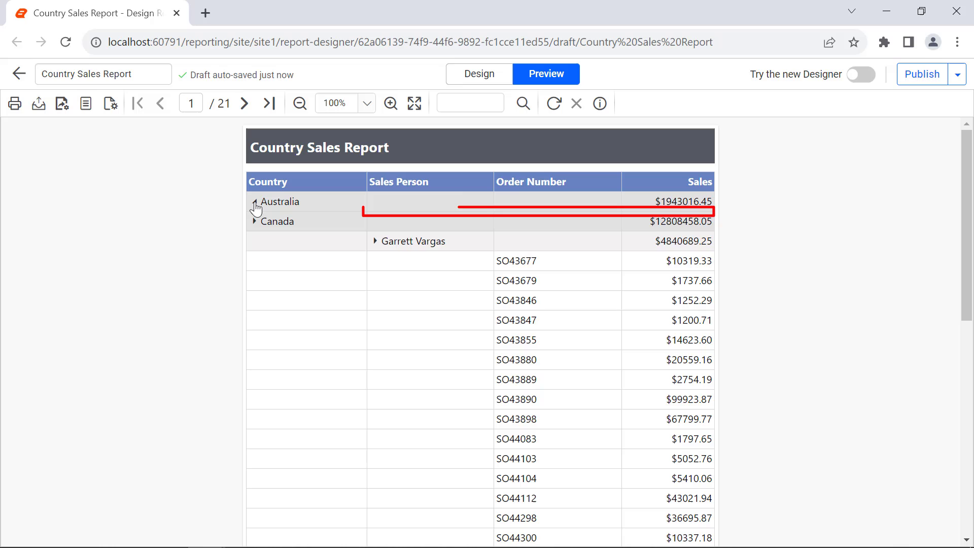